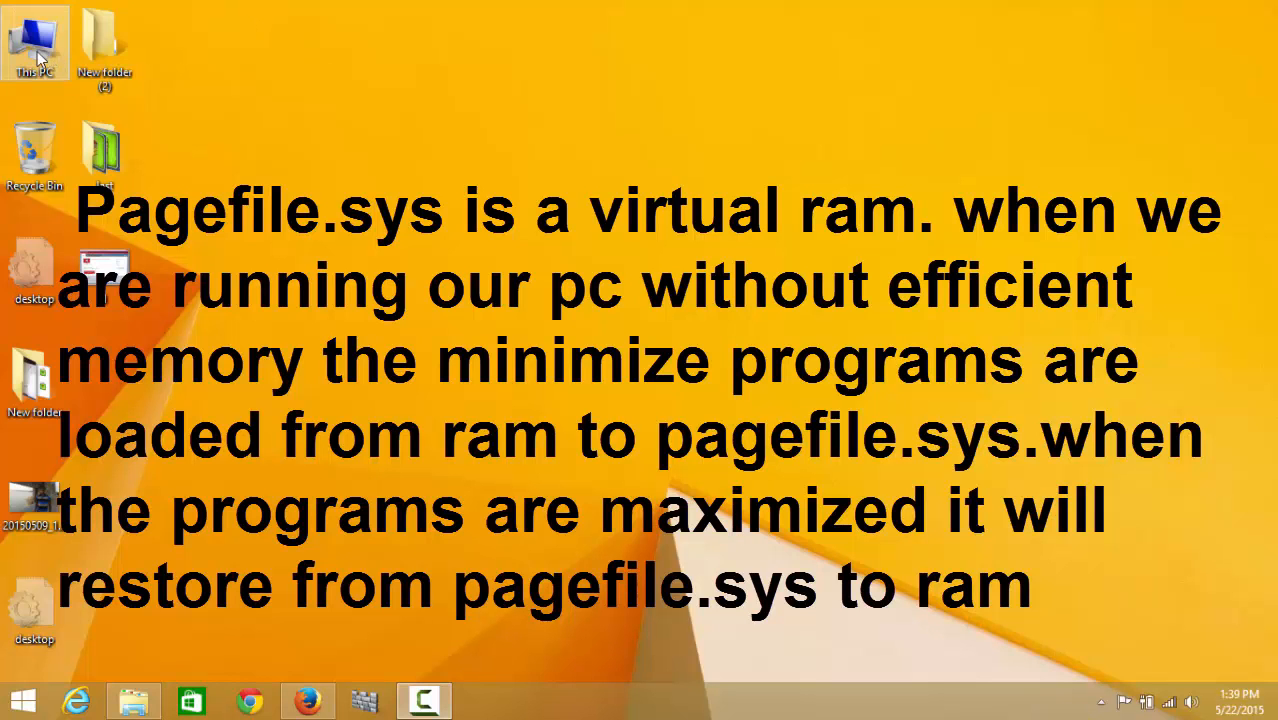
Bring up the This PC shortcut's options, then dismiss its Properties window to reach This PC.
right_click(35, 45)
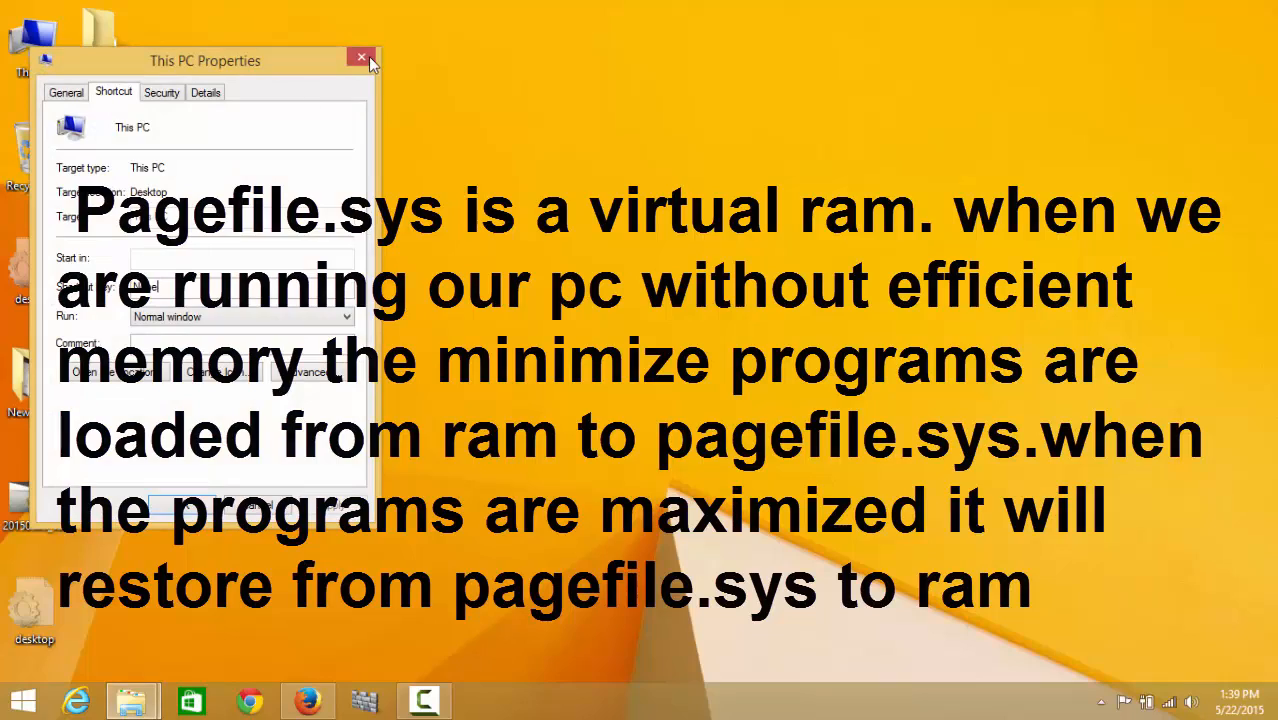
left_click(361, 57)
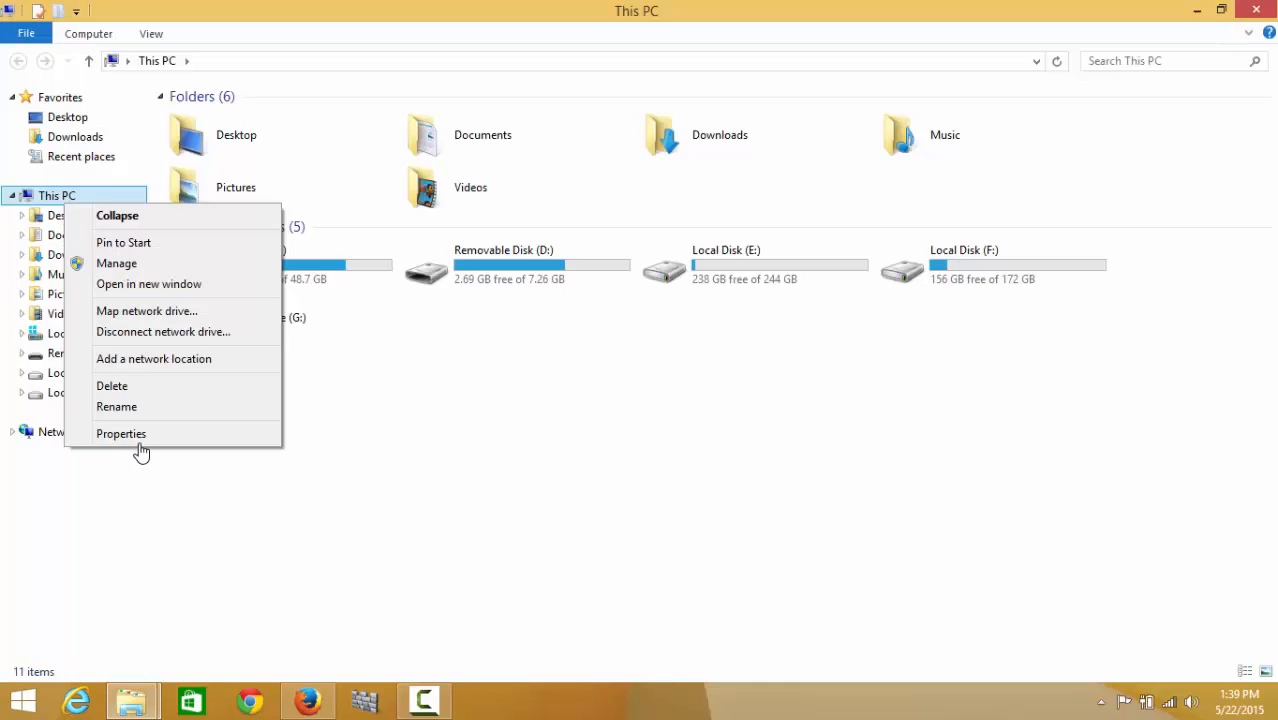
Reach the Virtual Memory dialog via Advanced system settings and Performance Options, showing 4096 MB allocated.
left_click(120, 433)
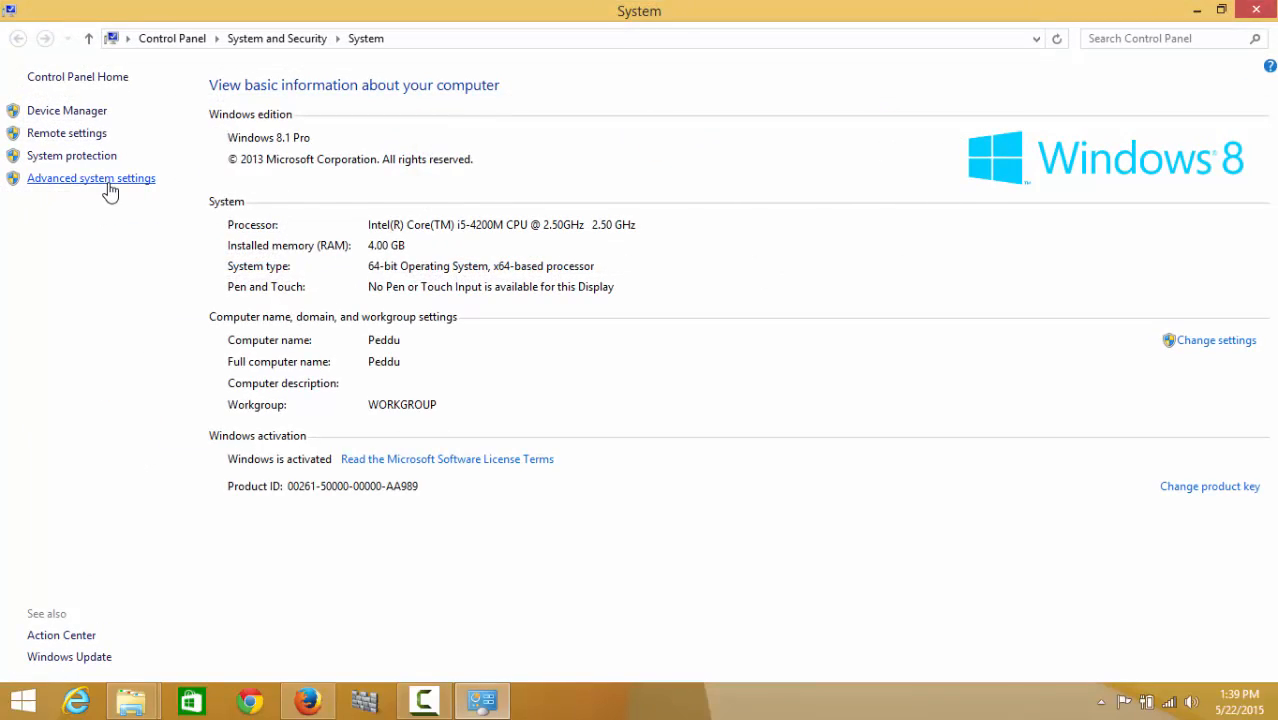
left_click(91, 178)
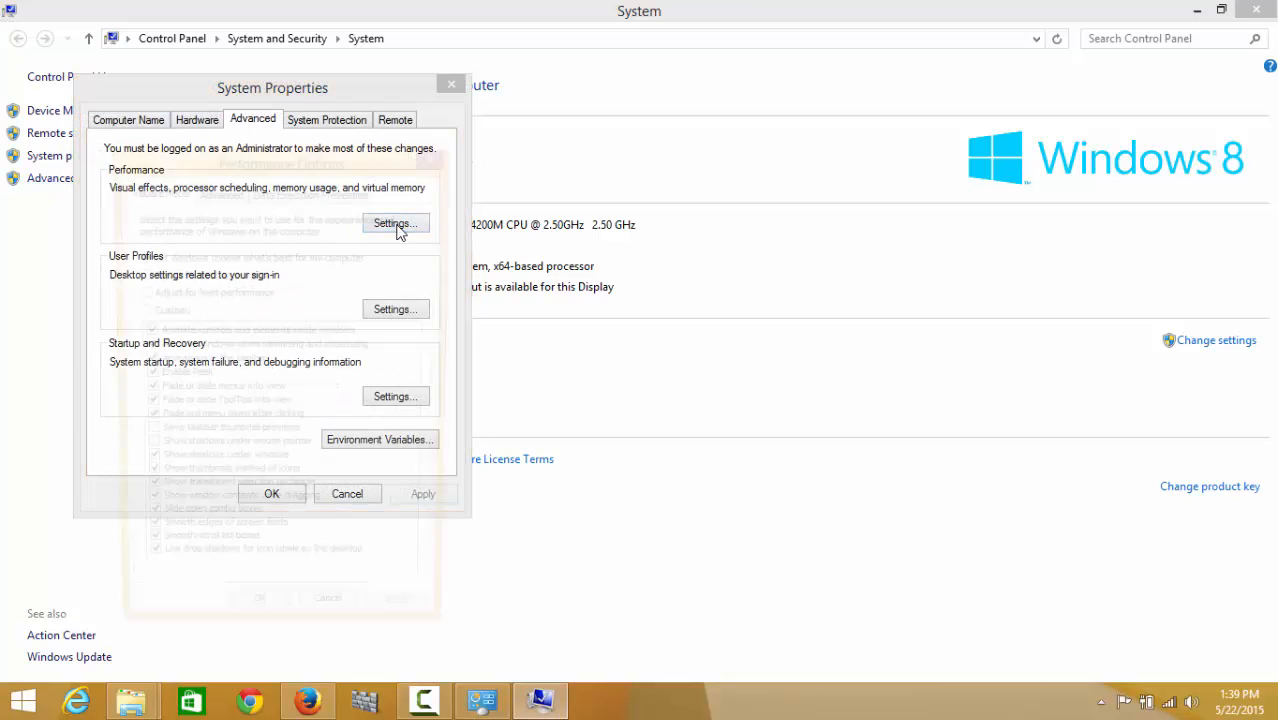
left_click(395, 223)
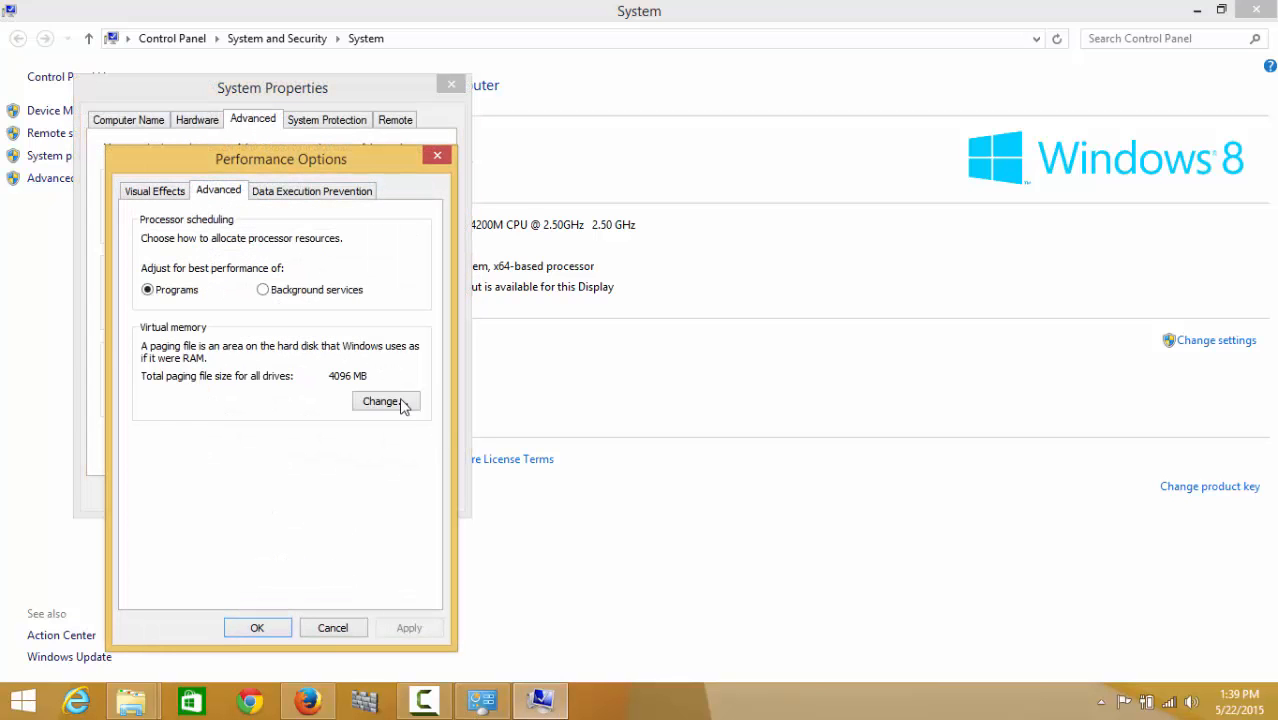
left_click(385, 401)
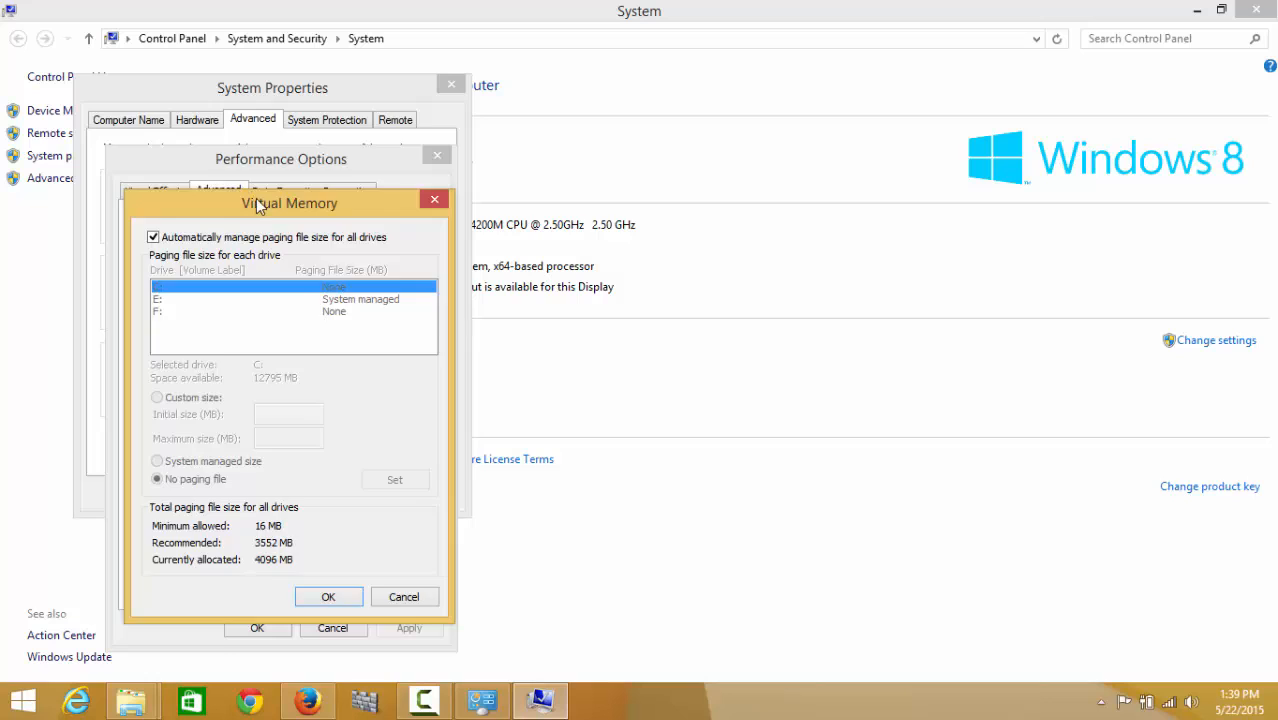
left_click_drag(289, 203, 304, 132)
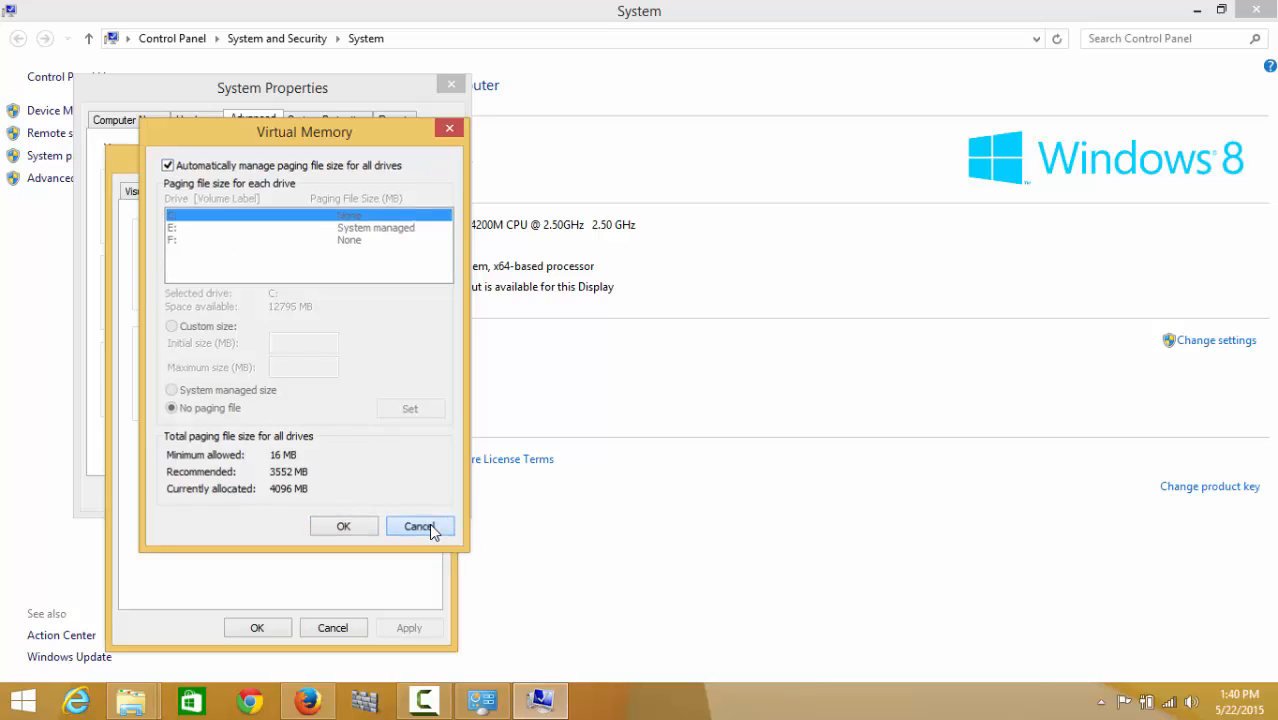
left_click(418, 526)
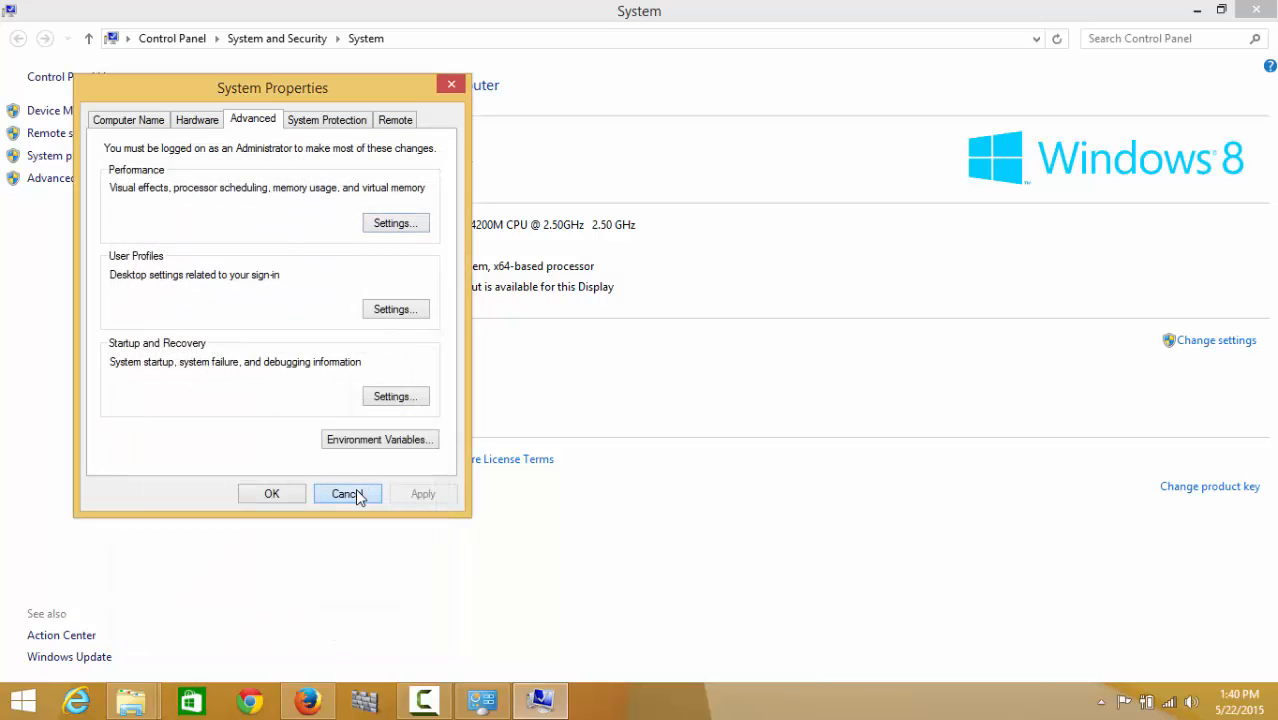
left_click(347, 493)
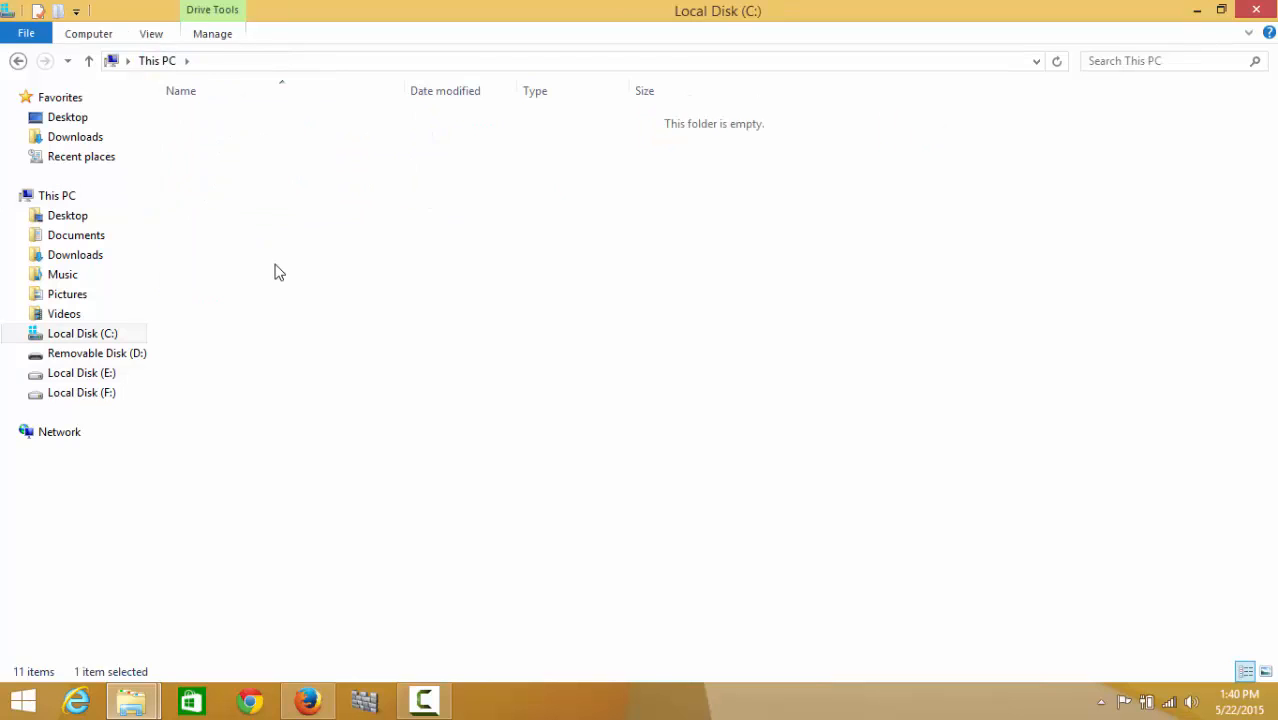
double_click(82, 333)
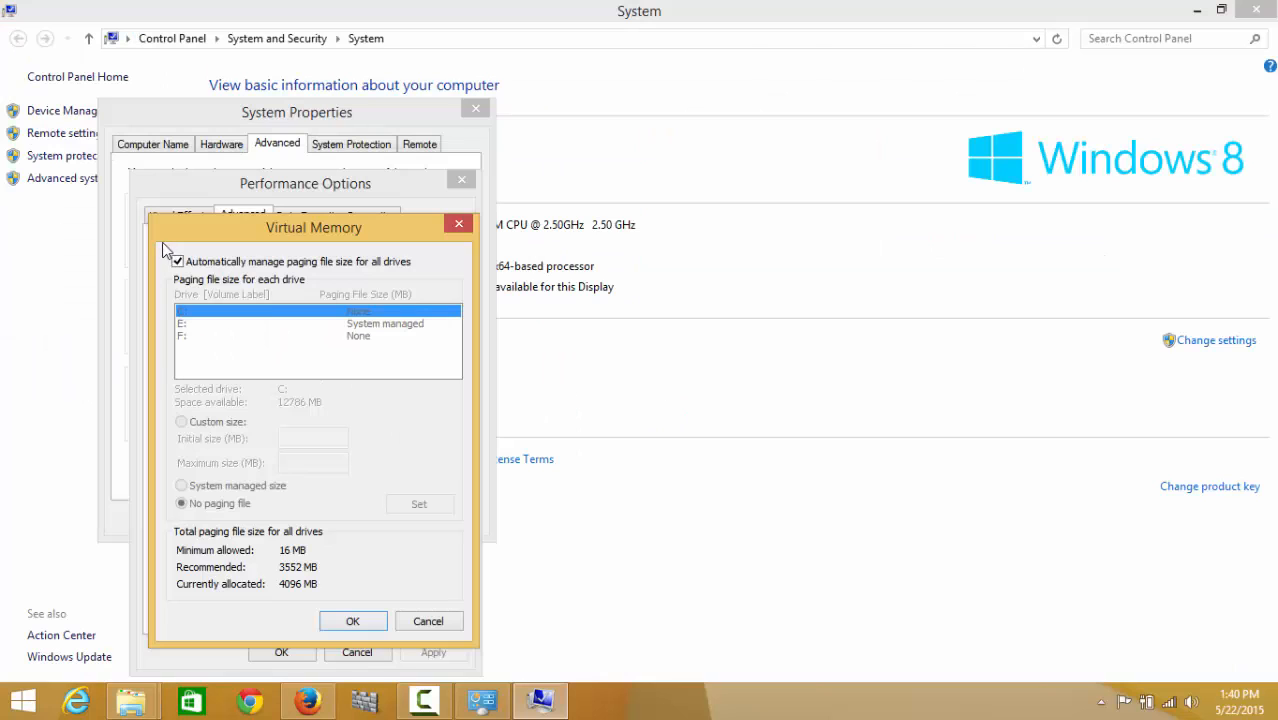
Turn off automatic paging file management and set drive E: to No paging file.
left_click(178, 261)
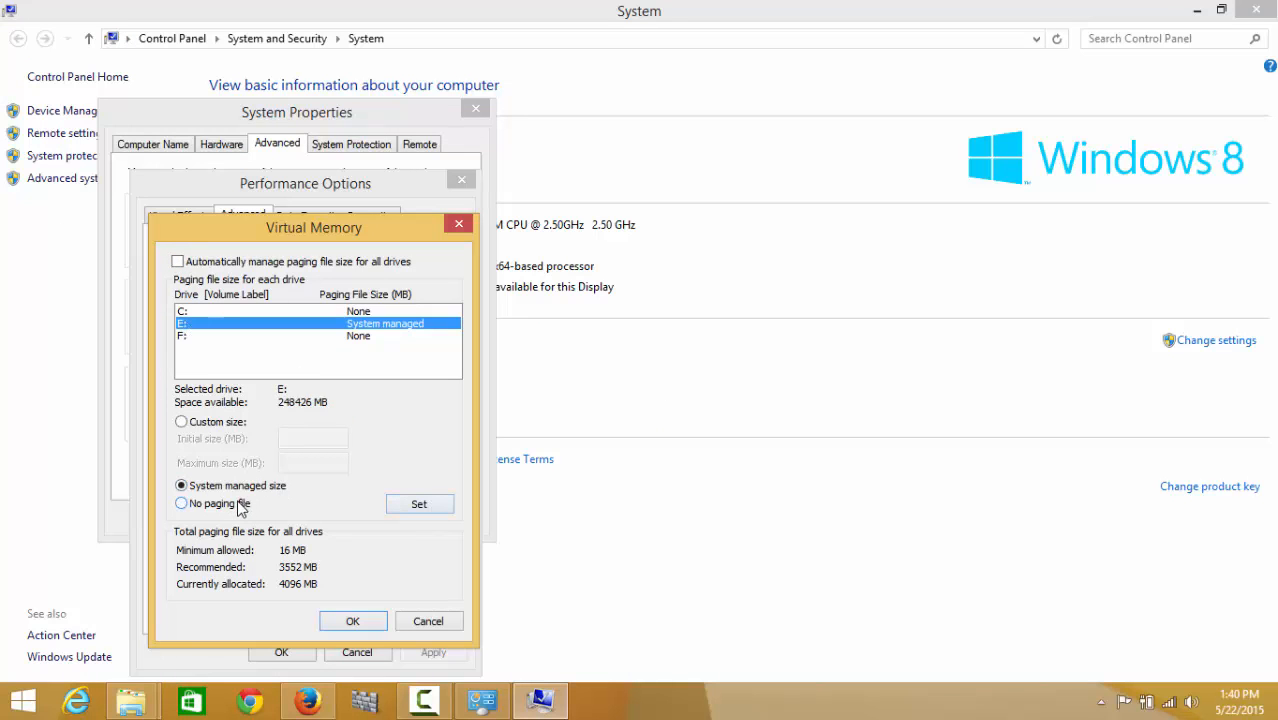
left_click(181, 503)
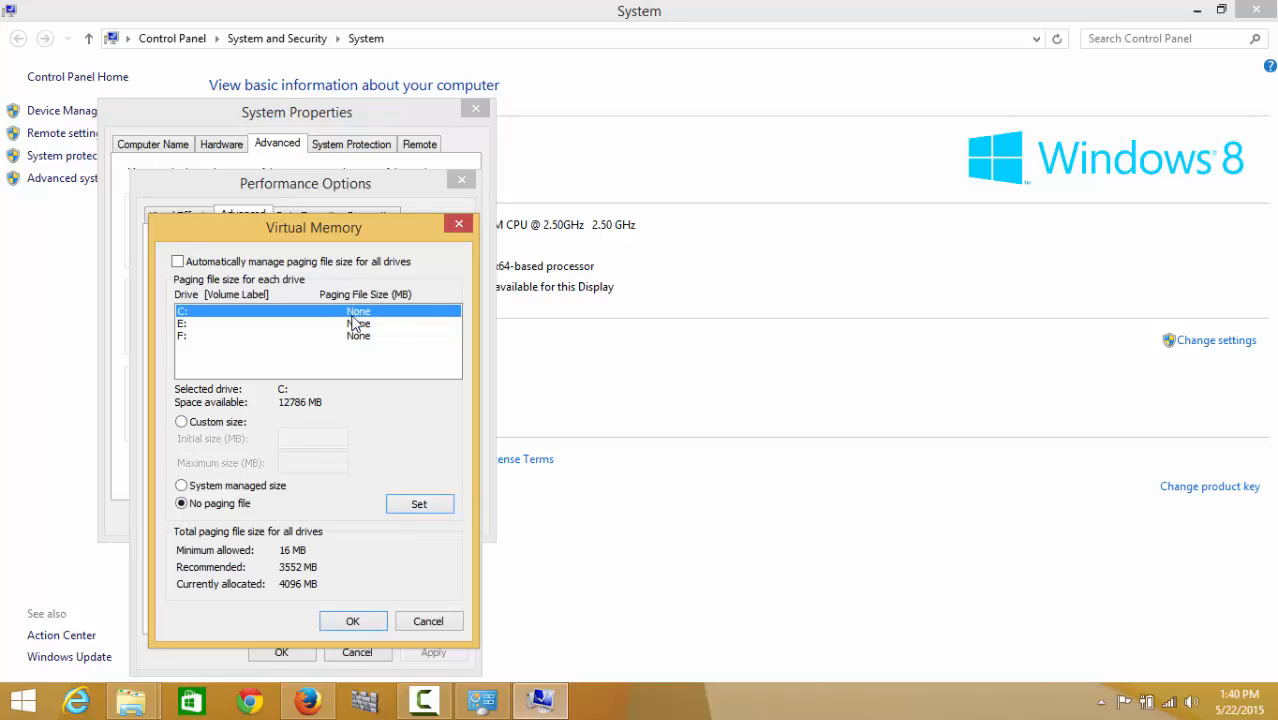
left_click(181, 485)
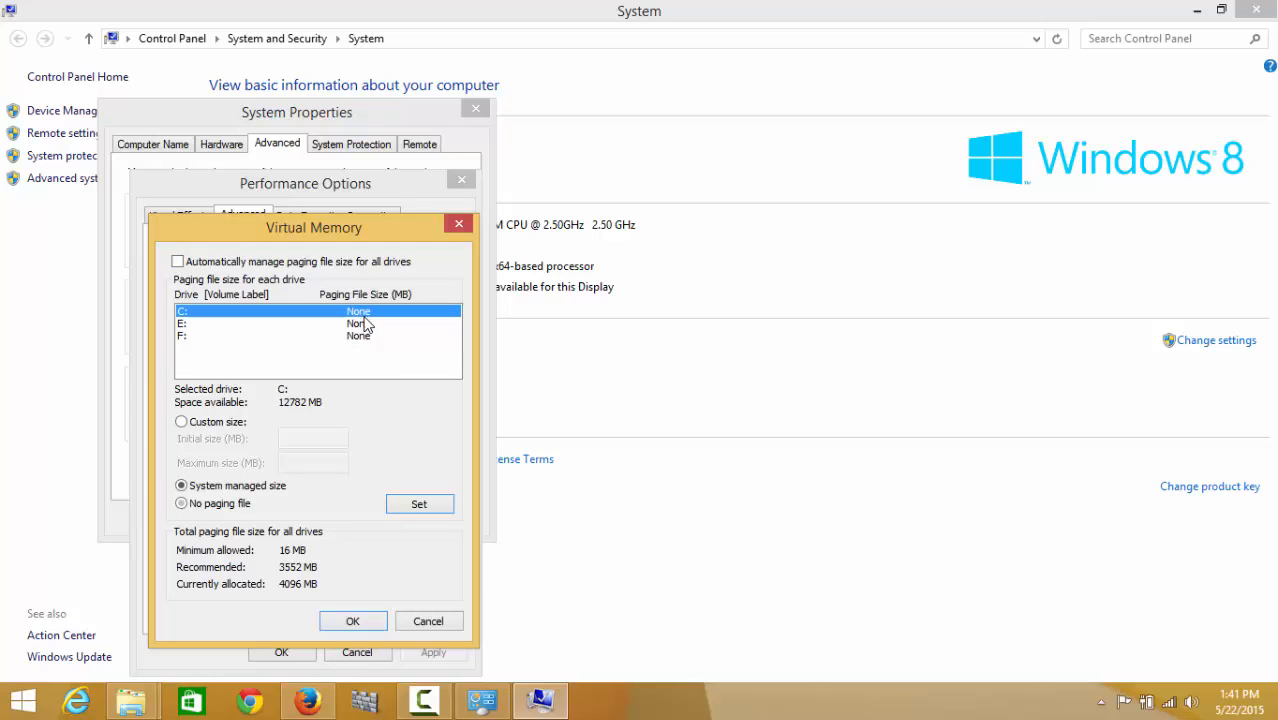
left_click(181, 503)
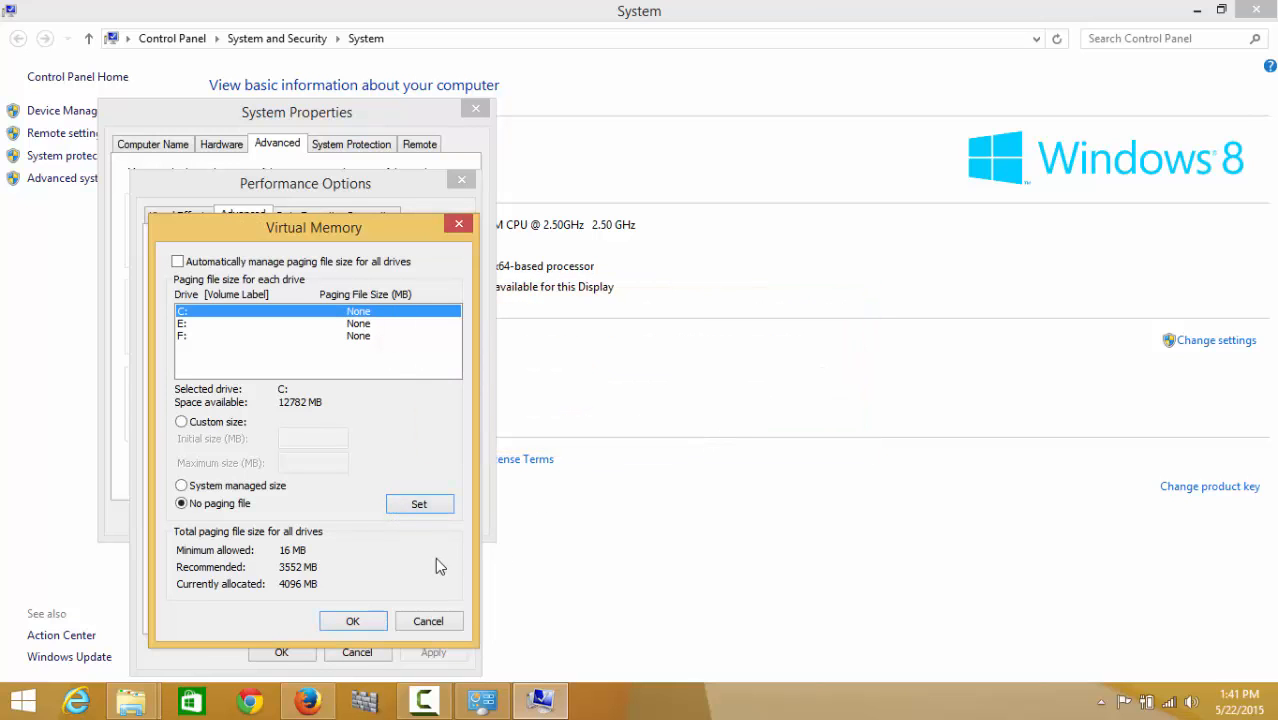
mouse_move(390, 663)
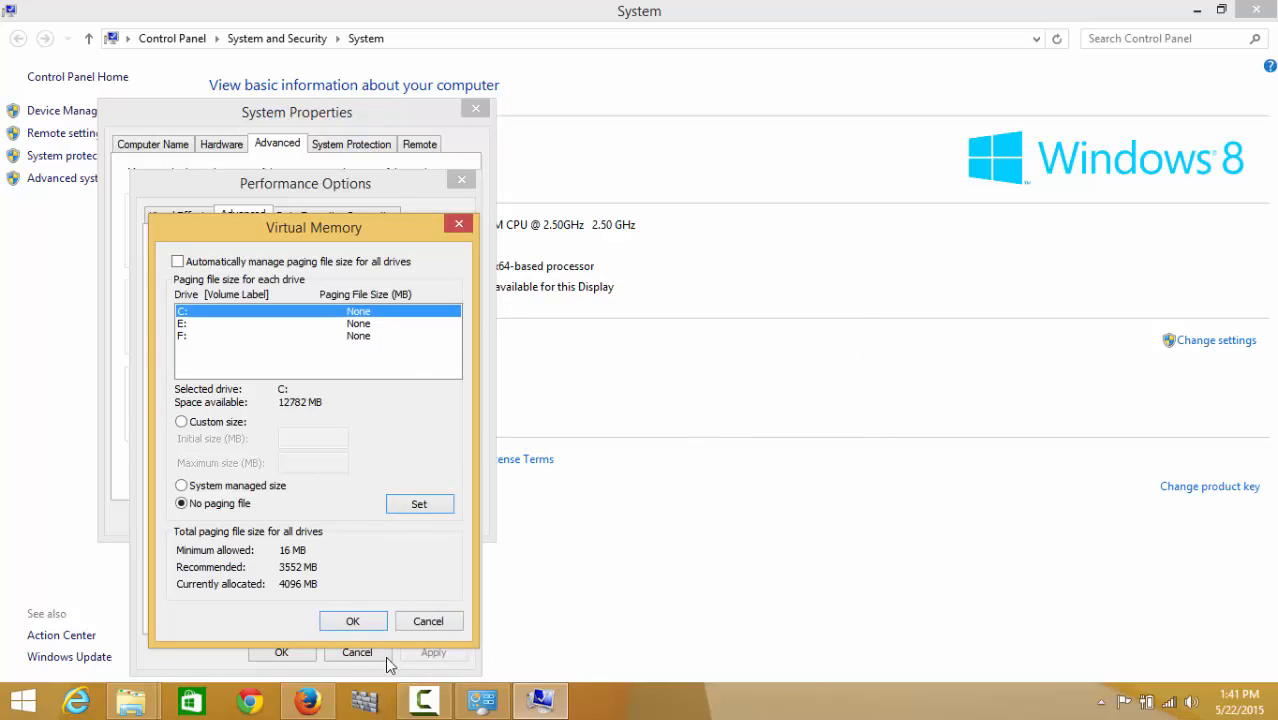
Accept the Virtual Memory changes, acknowledge the restart notice, and choose Restart Later.
left_click(352, 620)
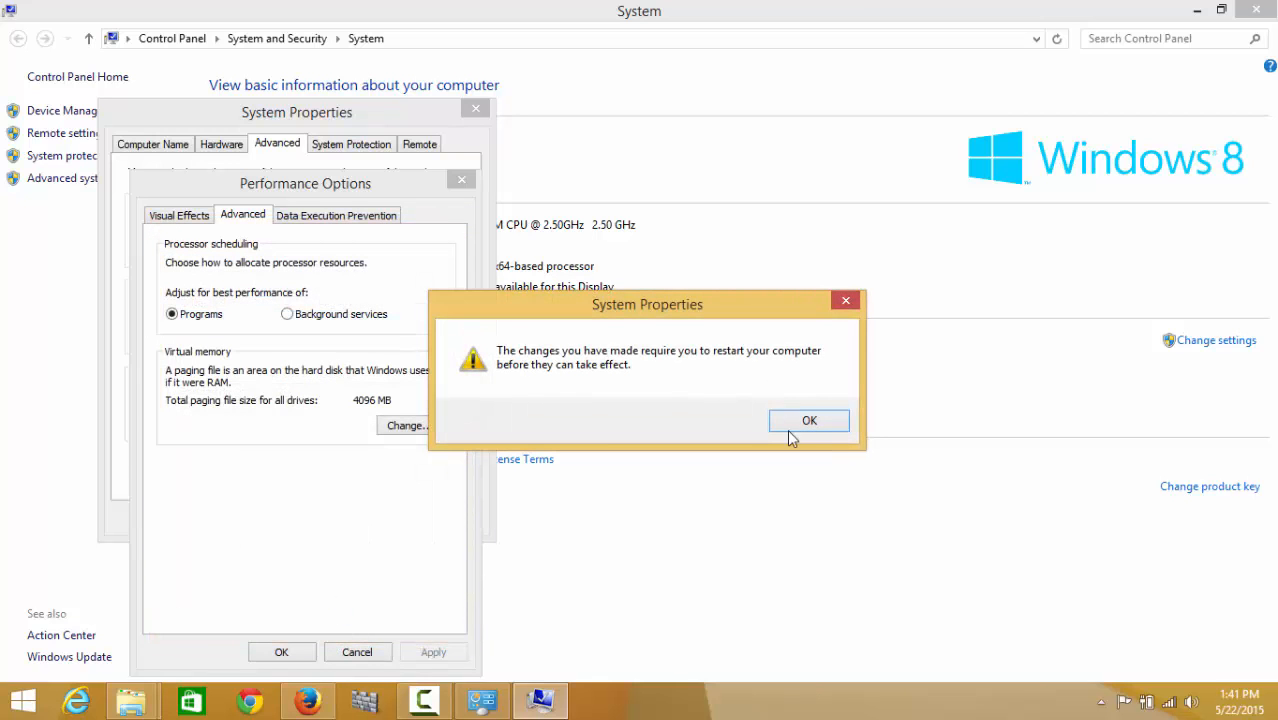
left_click(809, 420)
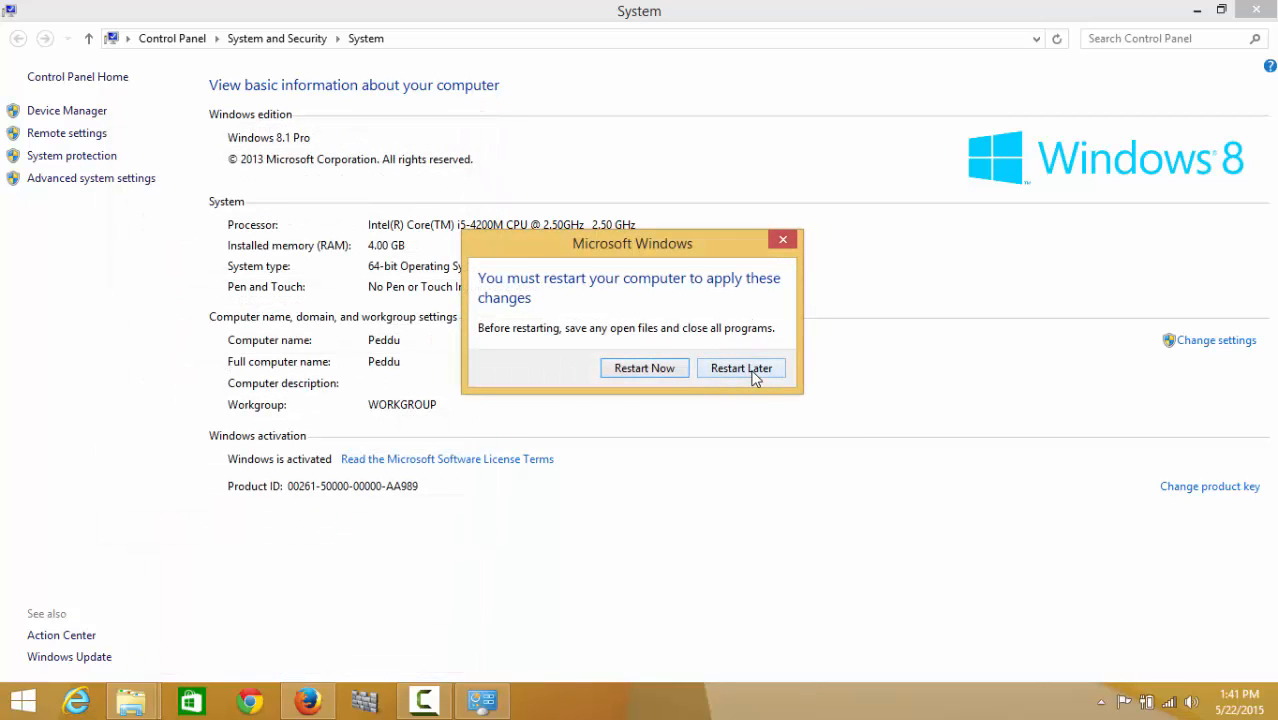
mouse_move(720, 378)
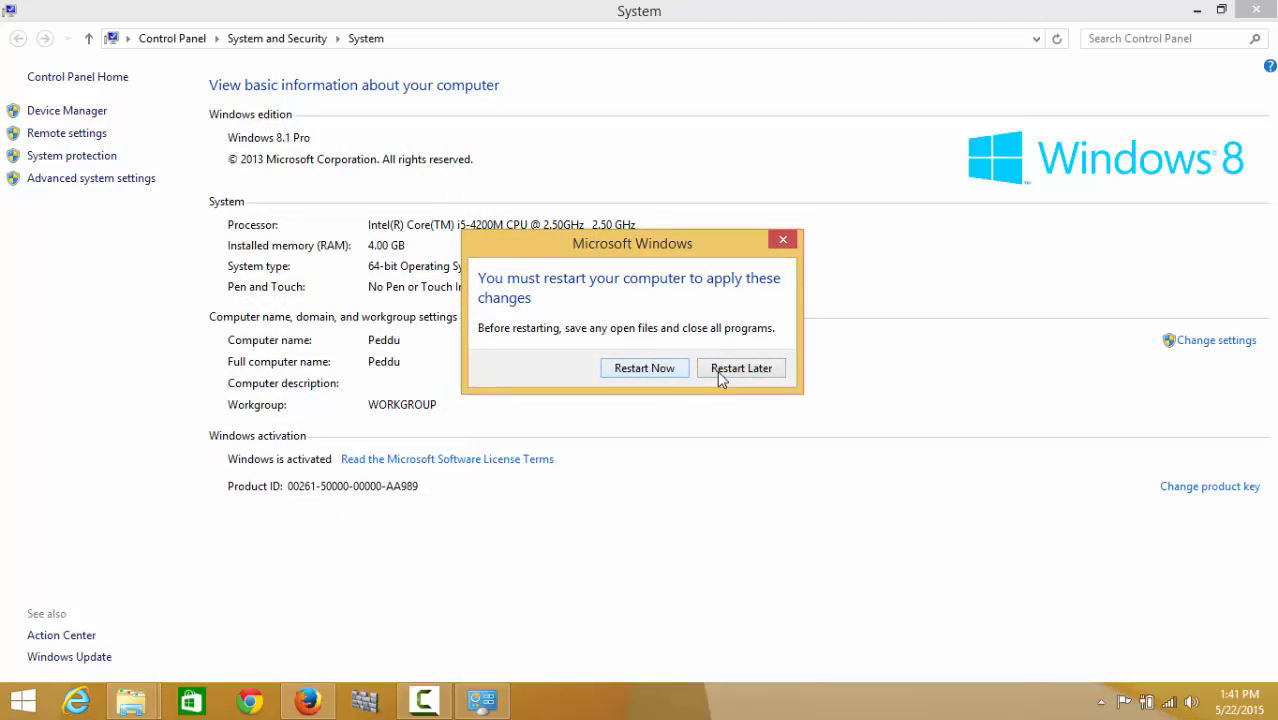
left_click(740, 367)
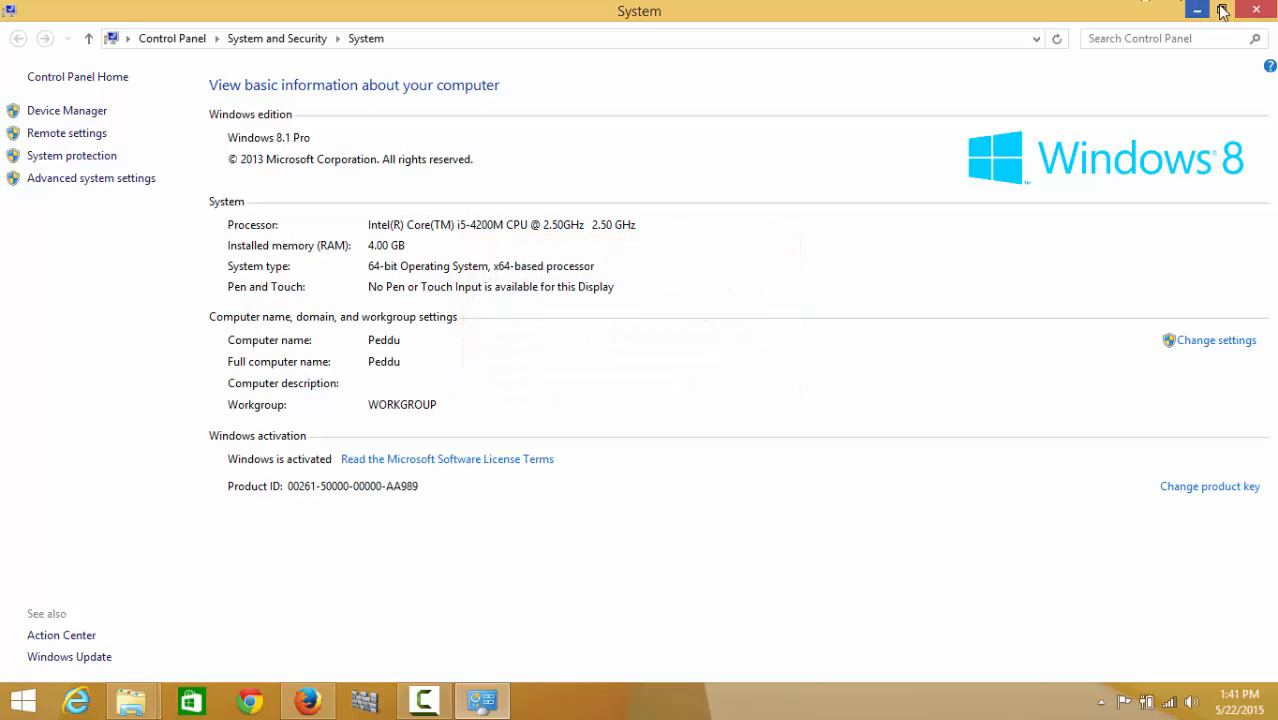